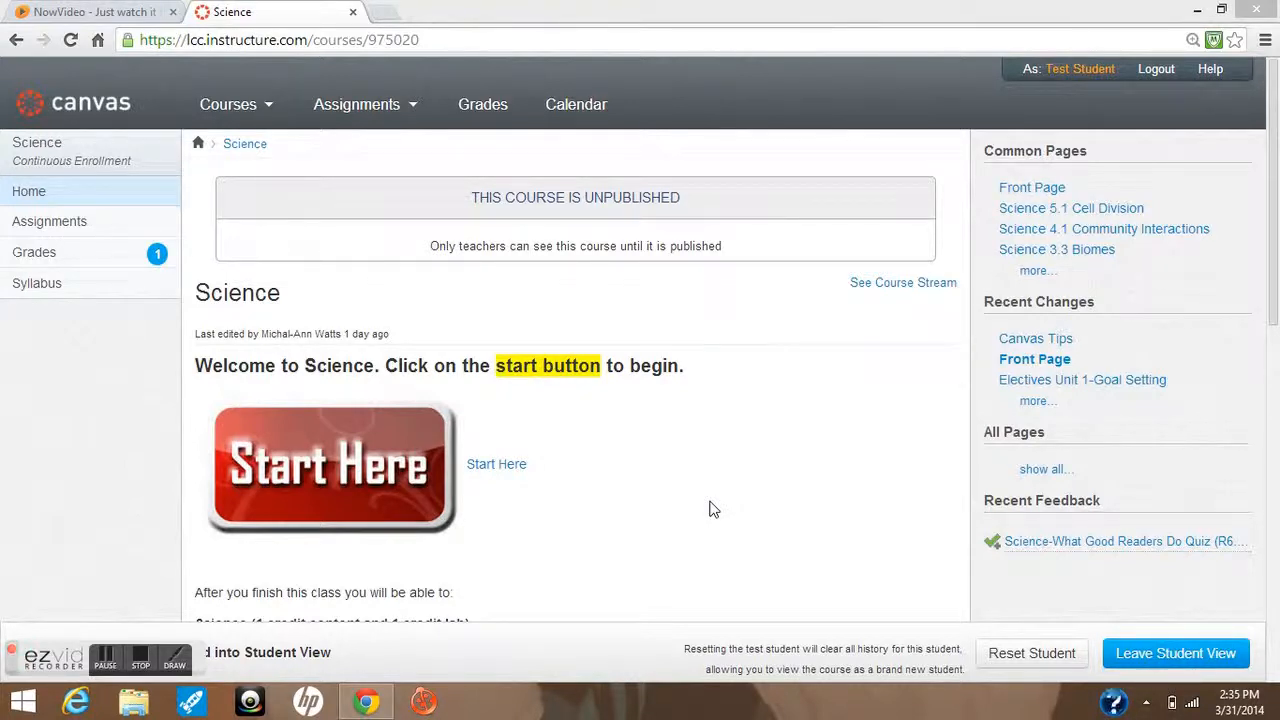
# - Review the enrolled courses list, where Science is the only course, then close it
pyautogui.click(230, 104)
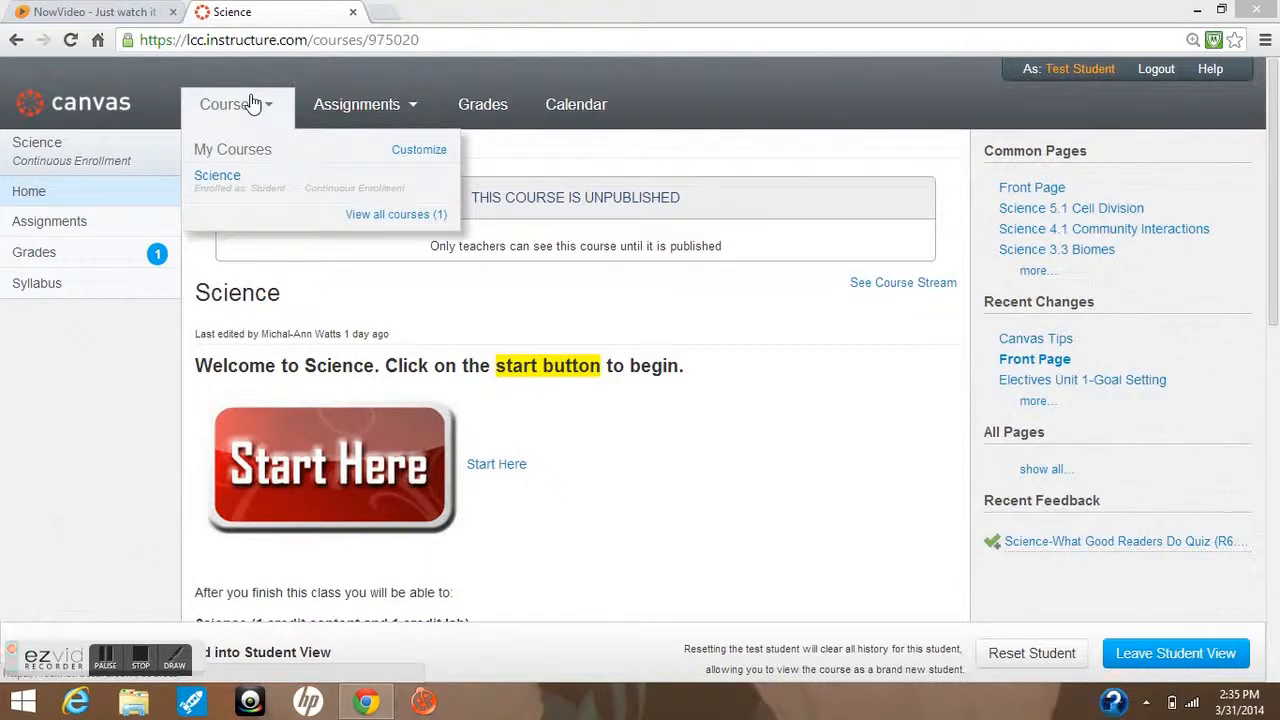
pyautogui.moveTo(216, 188)
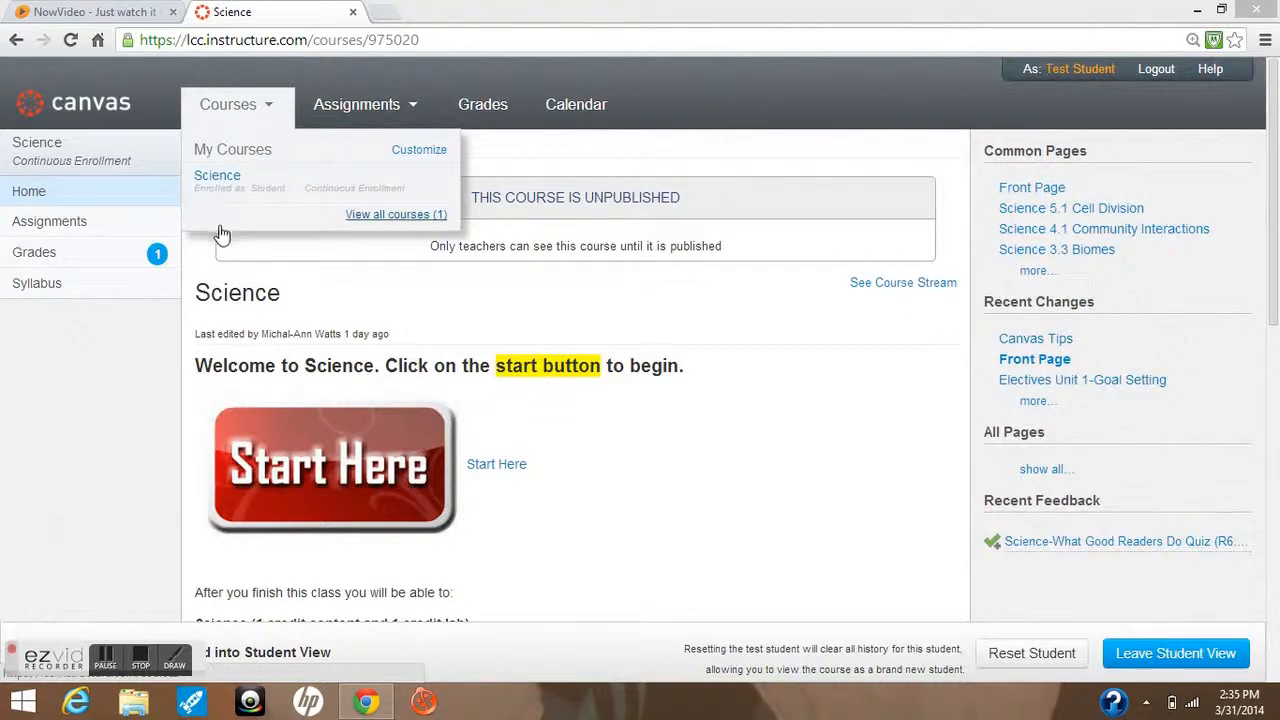
pyautogui.moveTo(304, 180)
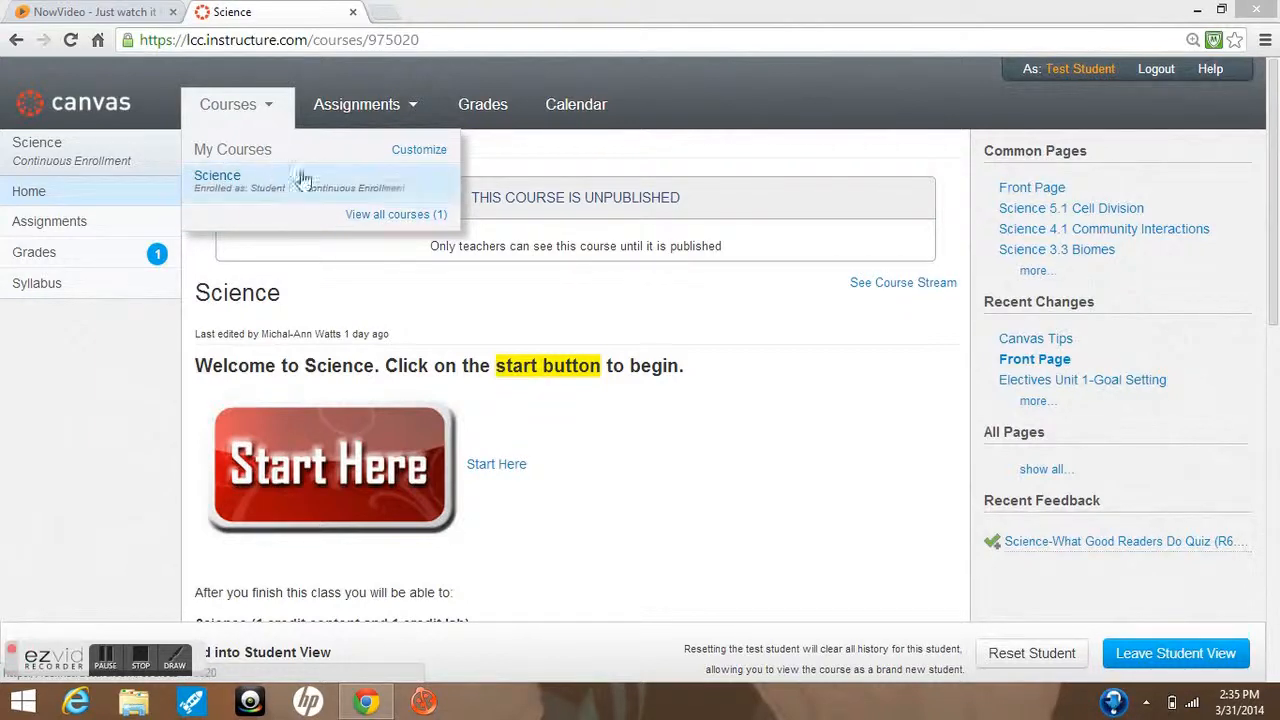
pyautogui.click(420, 148)
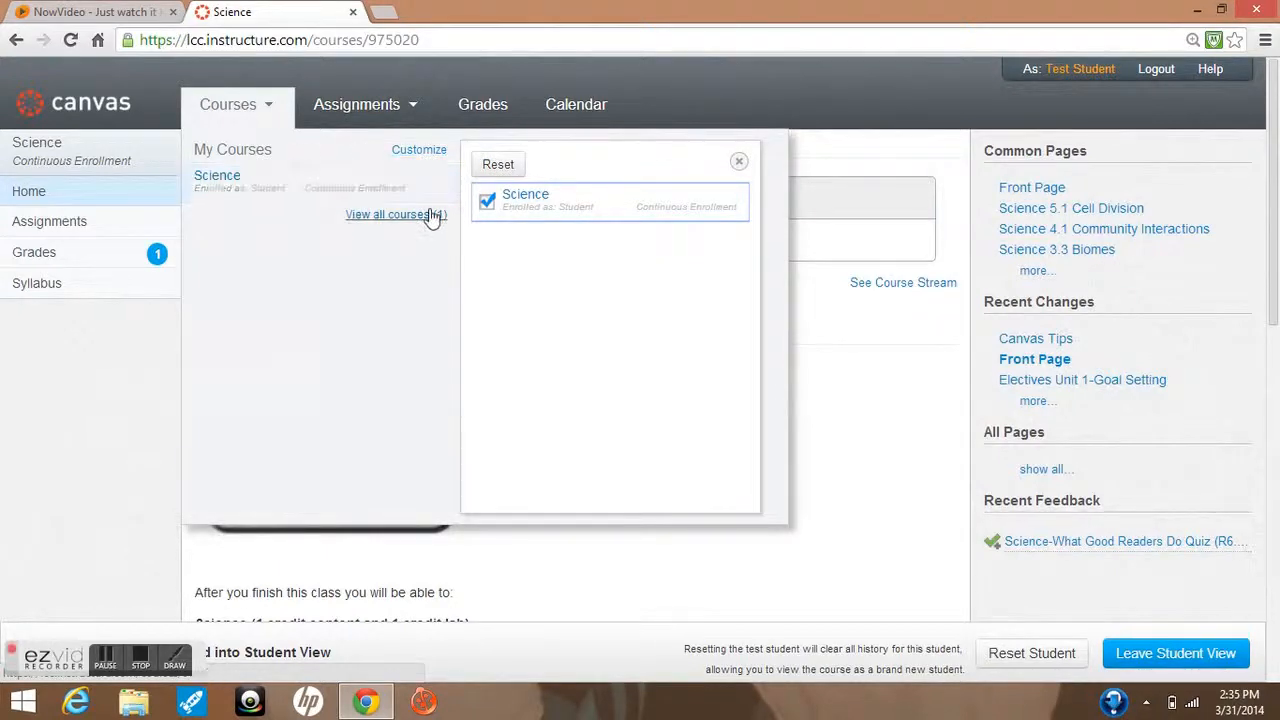
pyautogui.click(488, 202)
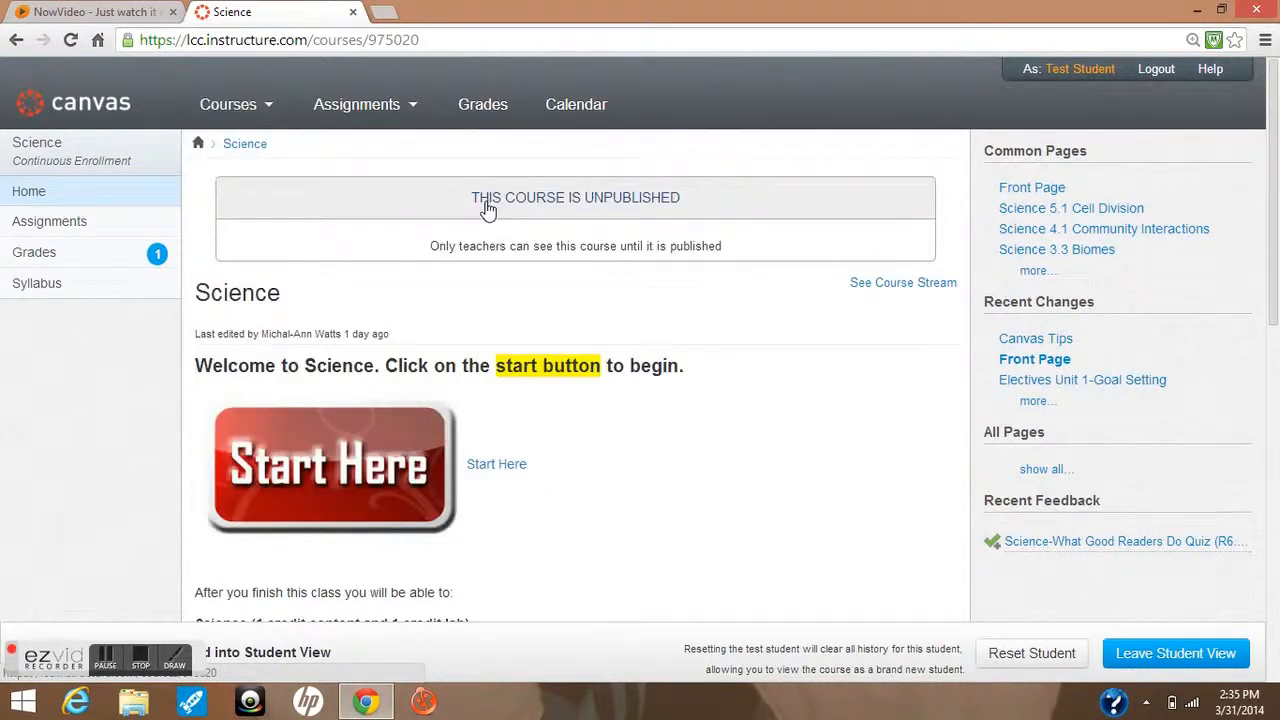
pyautogui.click(228, 104)
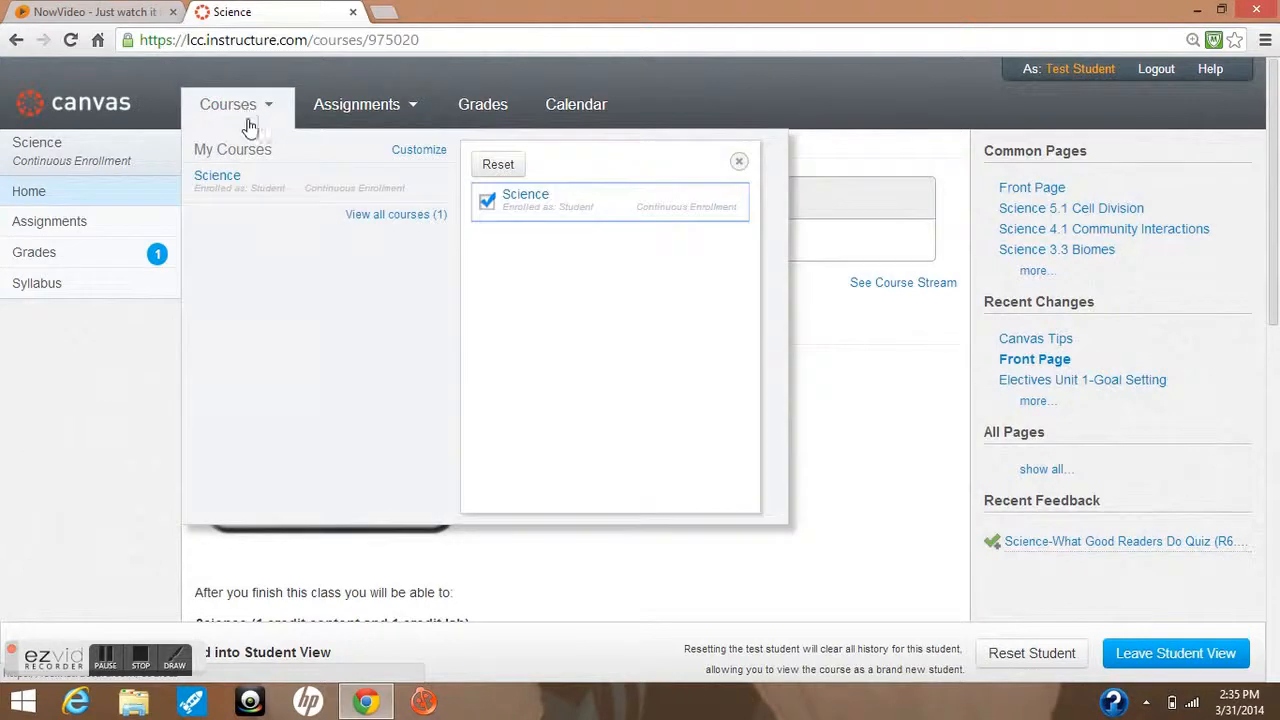
pyautogui.click(216, 176)
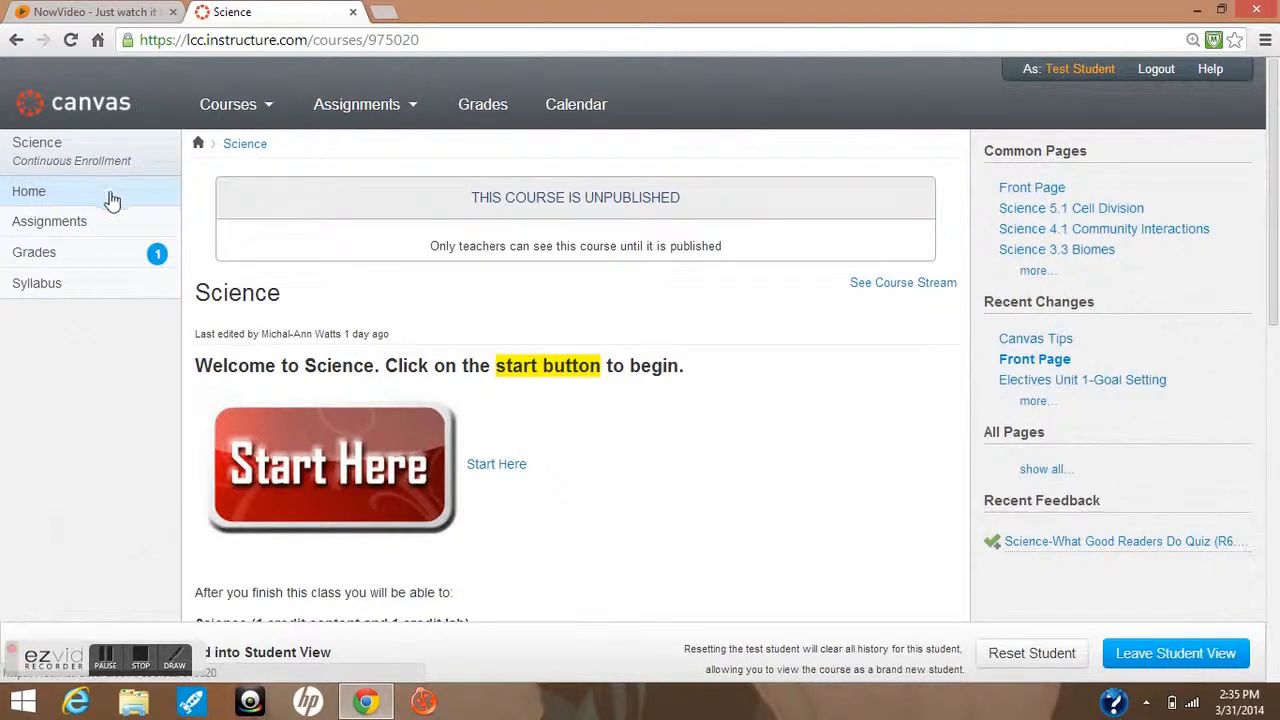
pyautogui.moveTo(48, 220)
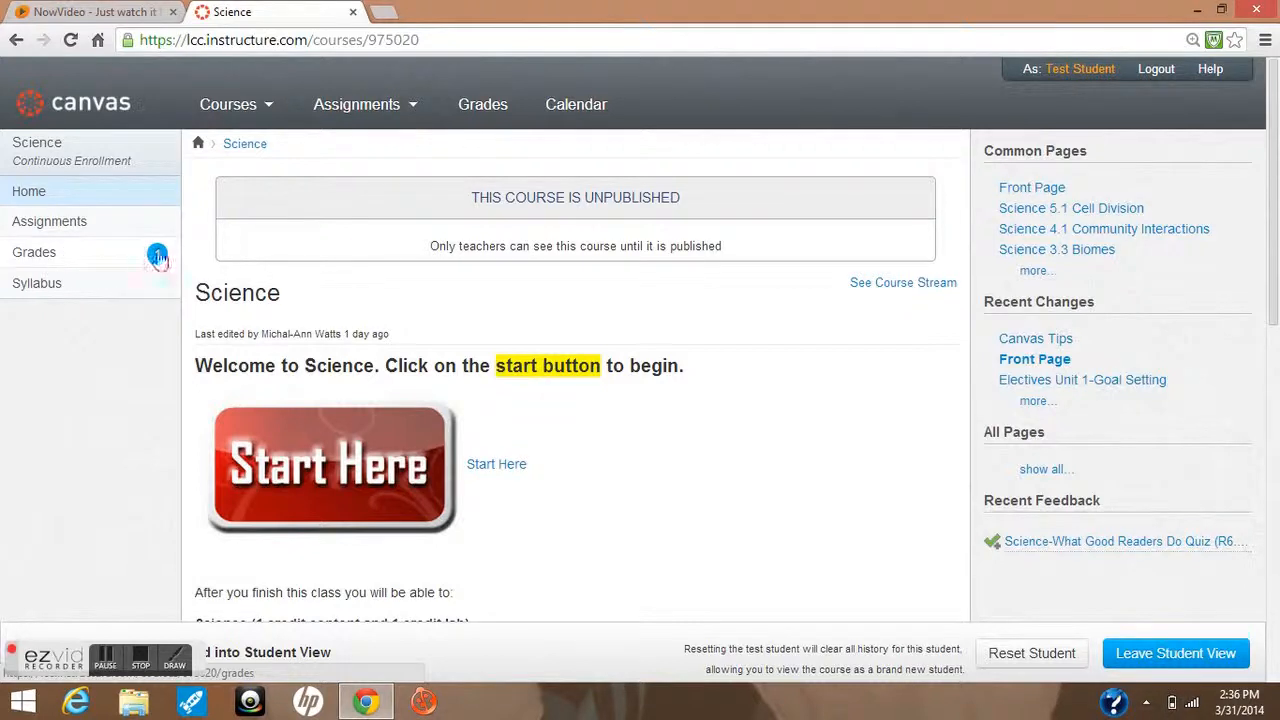
pyautogui.moveTo(164, 264)
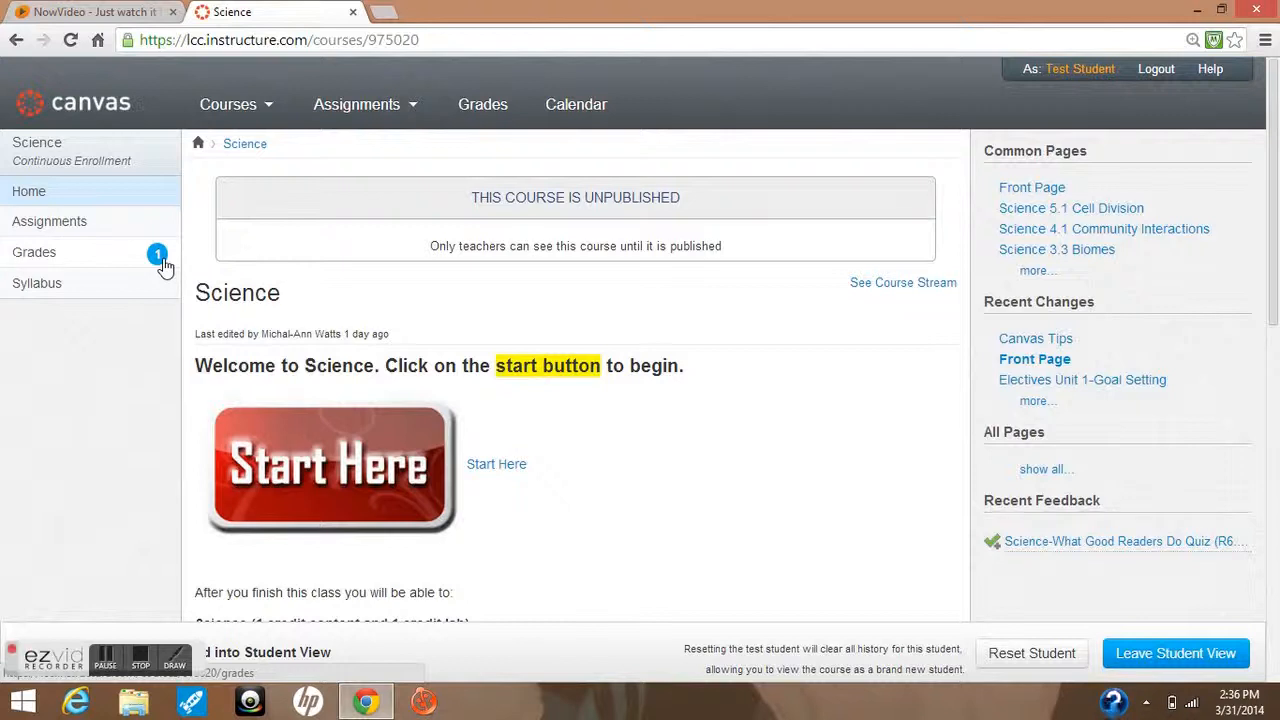
pyautogui.moveTo(844, 564)
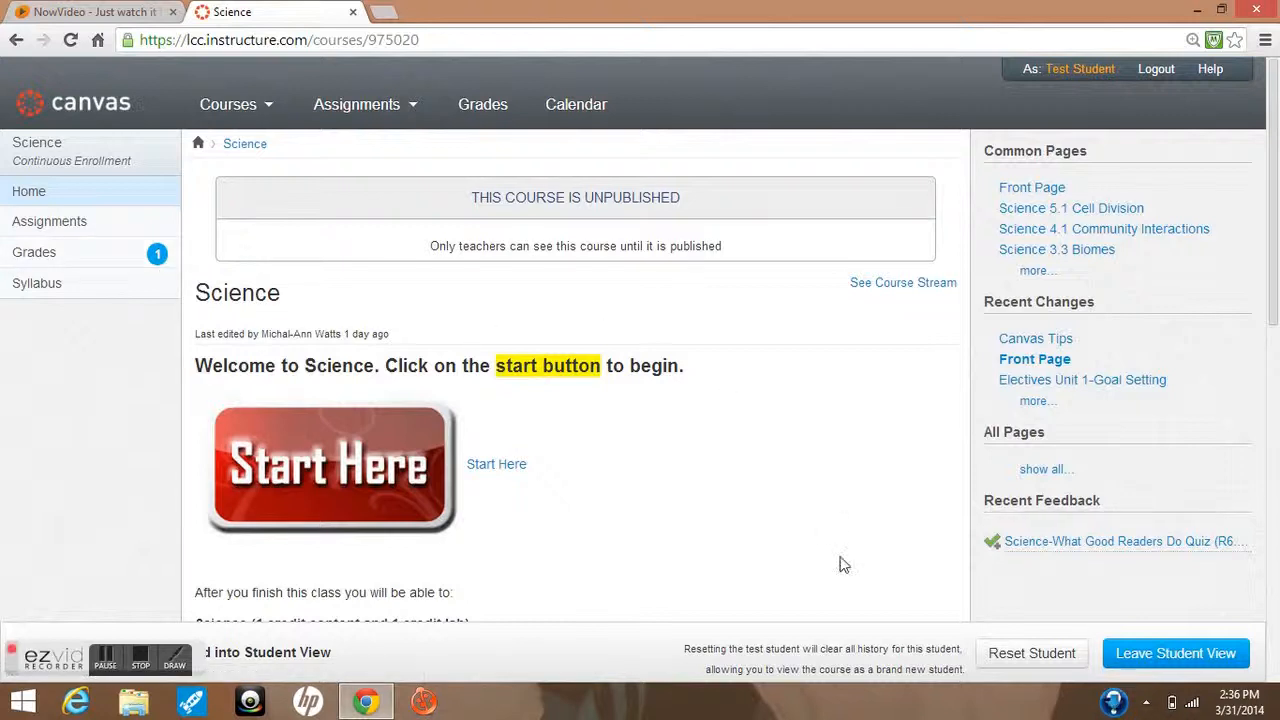
pyautogui.moveTo(1030, 504)
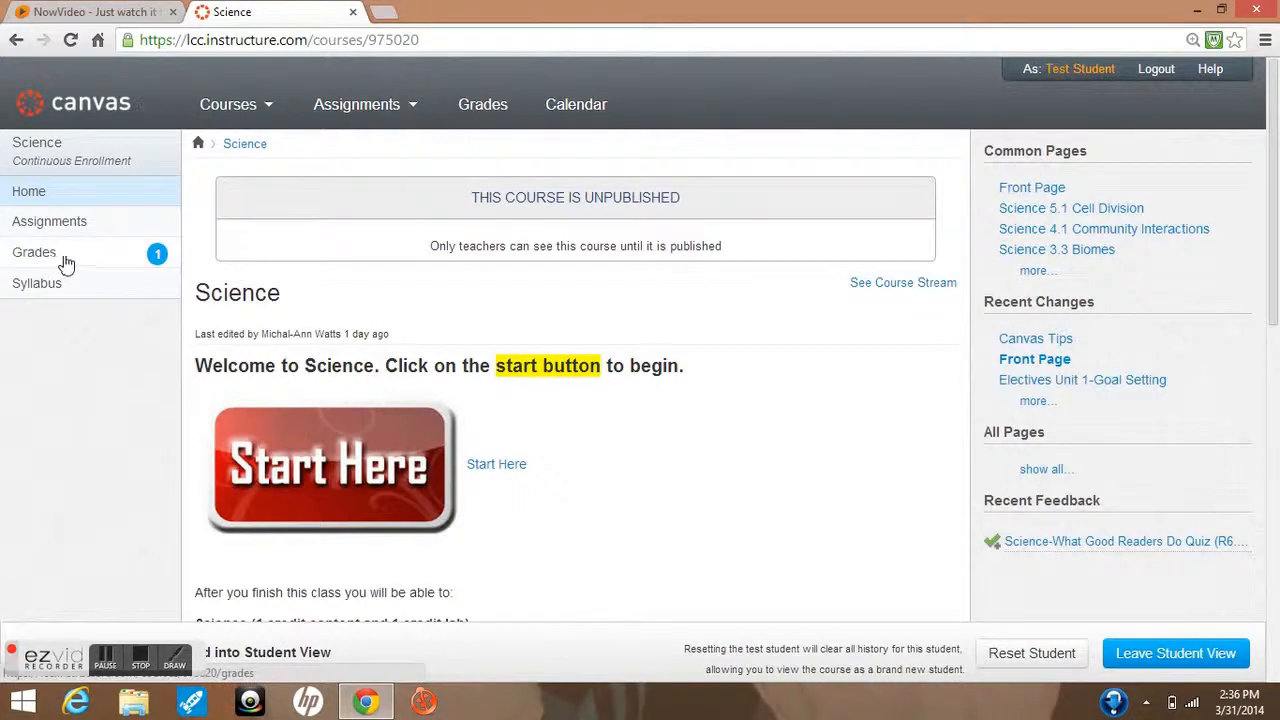
# - View the Science assignments with their possible points and 0% total, then head back Home
pyautogui.click(34, 252)
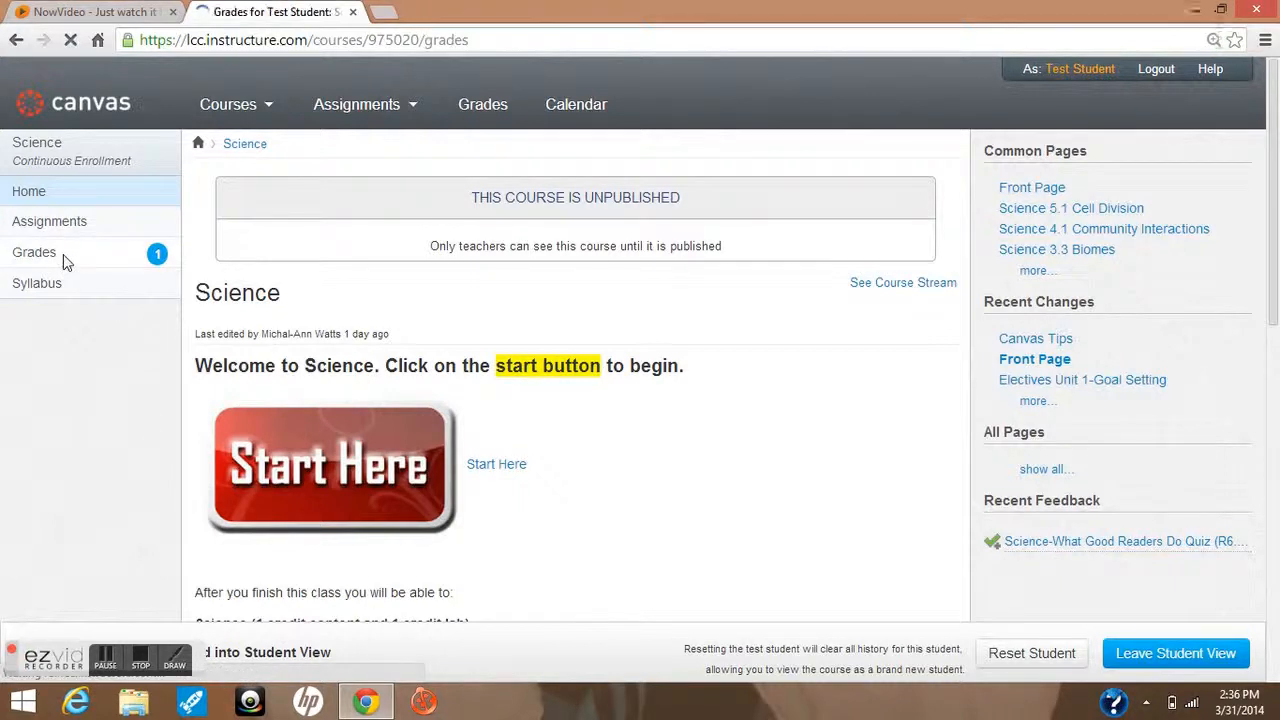
pyautogui.click(34, 252)
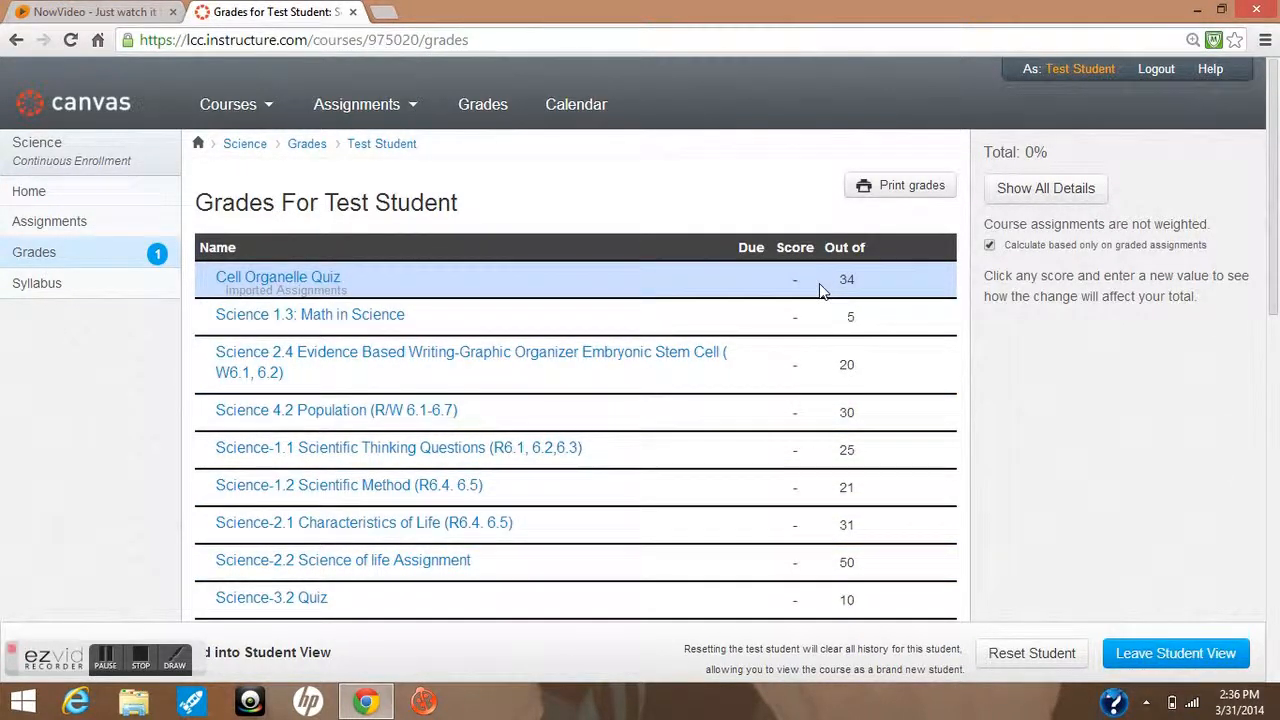
pyautogui.moveTo(1024, 266)
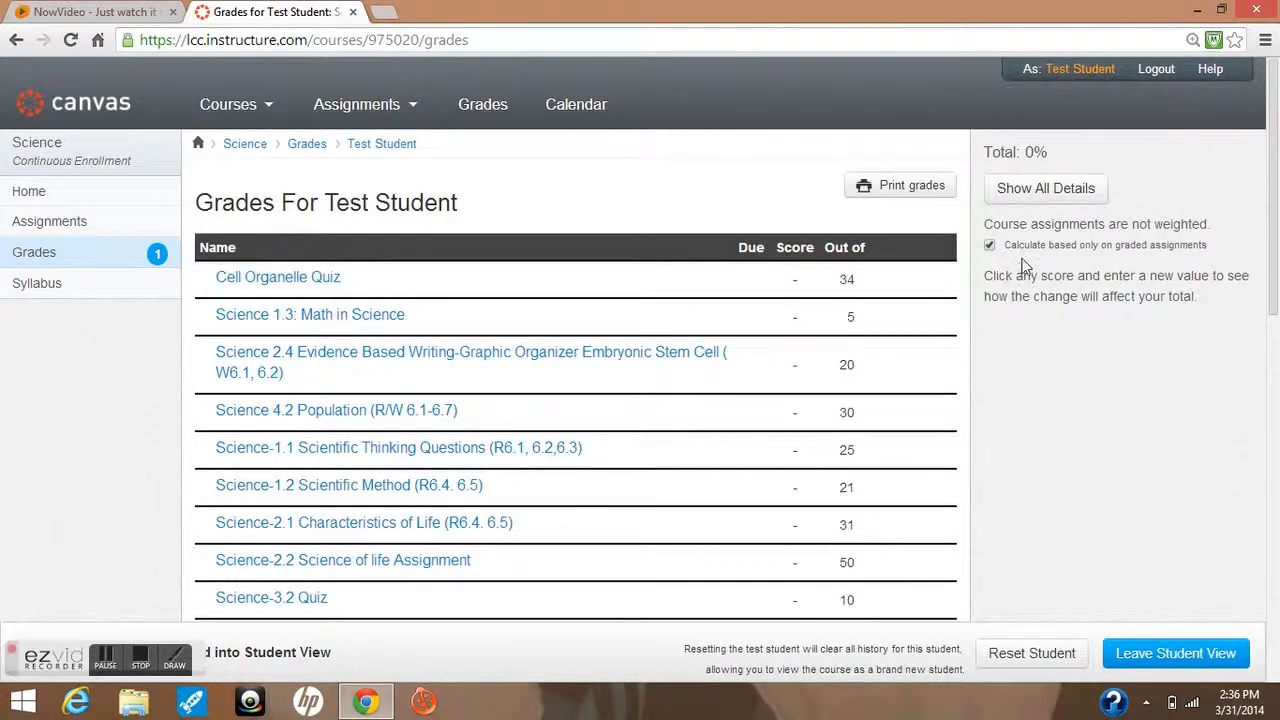
pyautogui.moveTo(1084, 264)
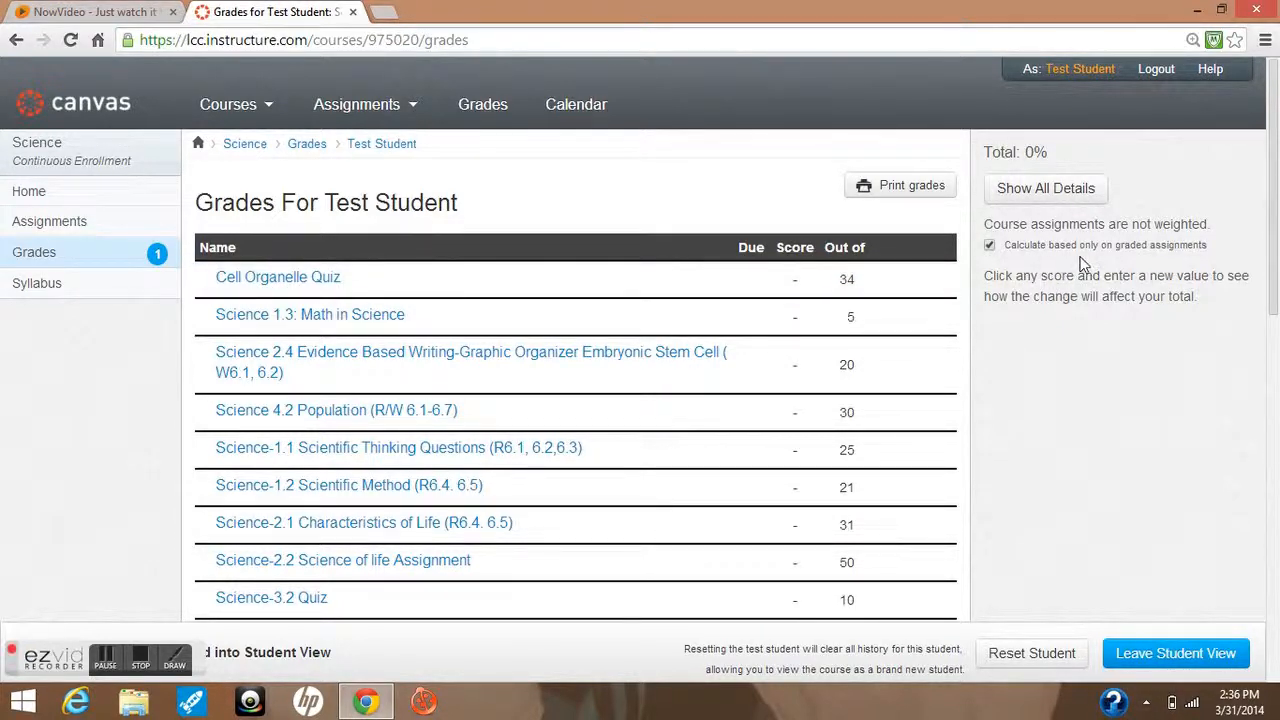
pyautogui.moveTo(836, 392)
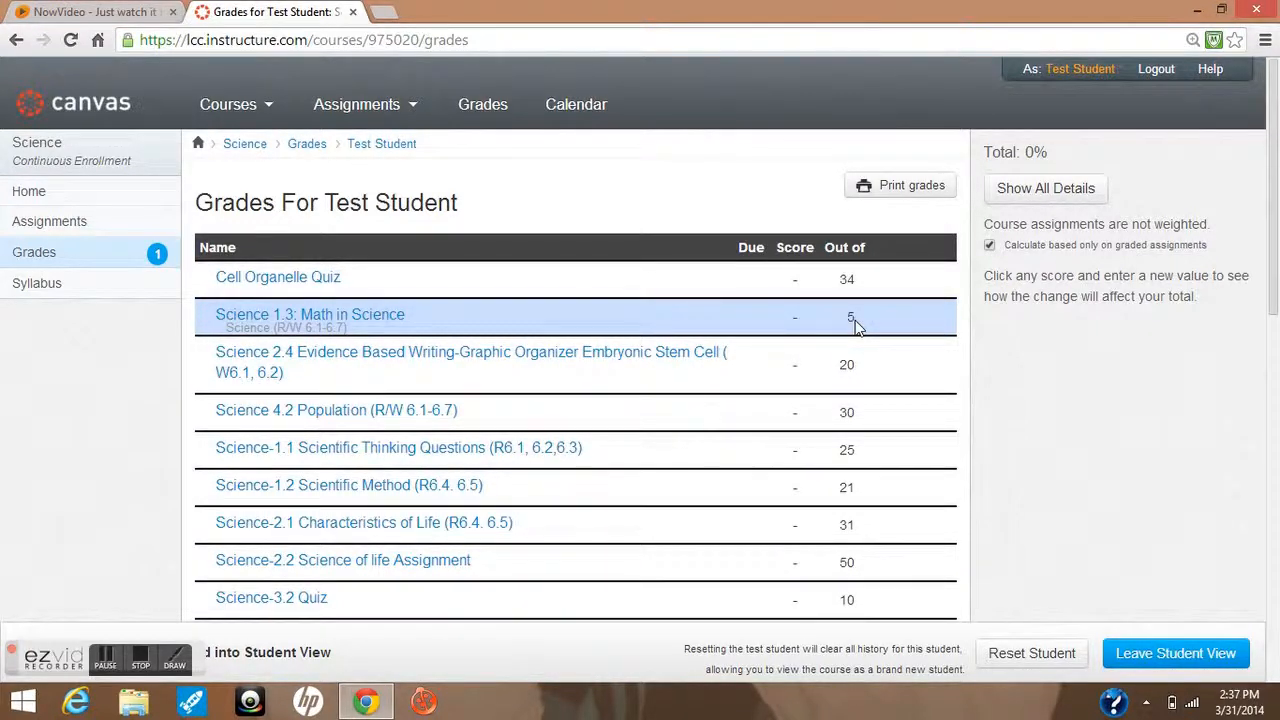
pyautogui.moveTo(1004, 160)
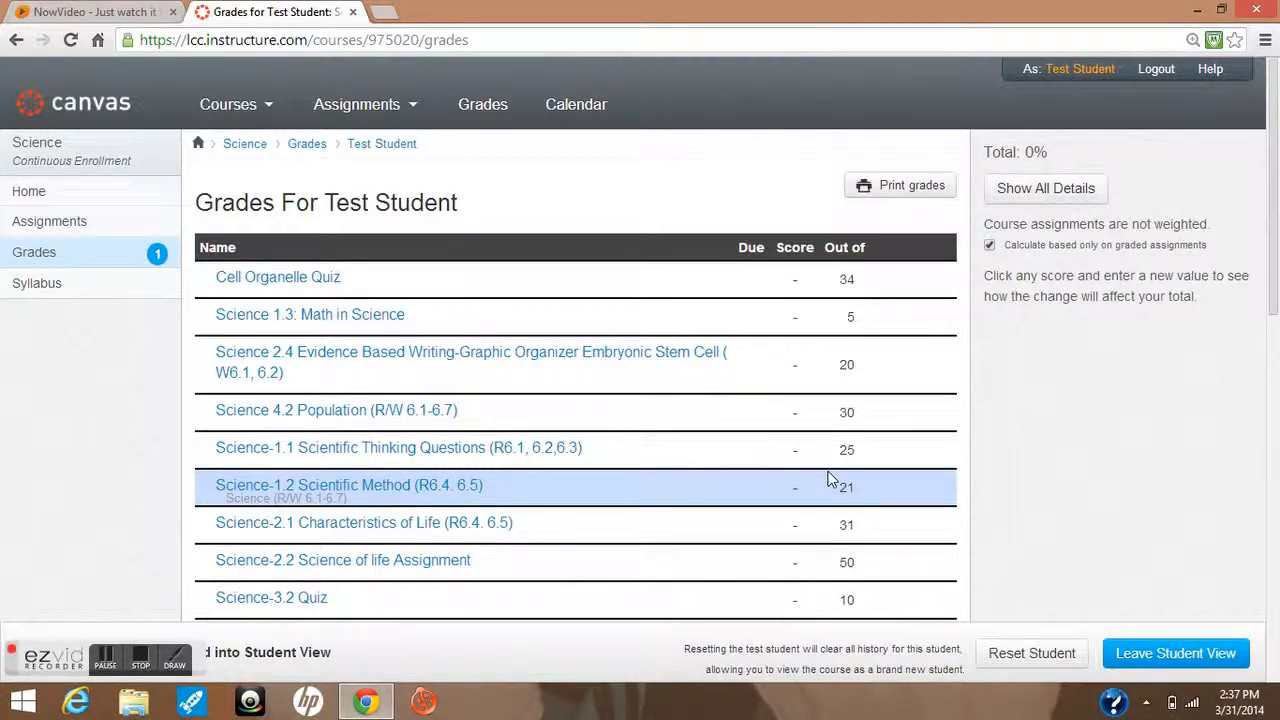
pyautogui.moveTo(32, 252)
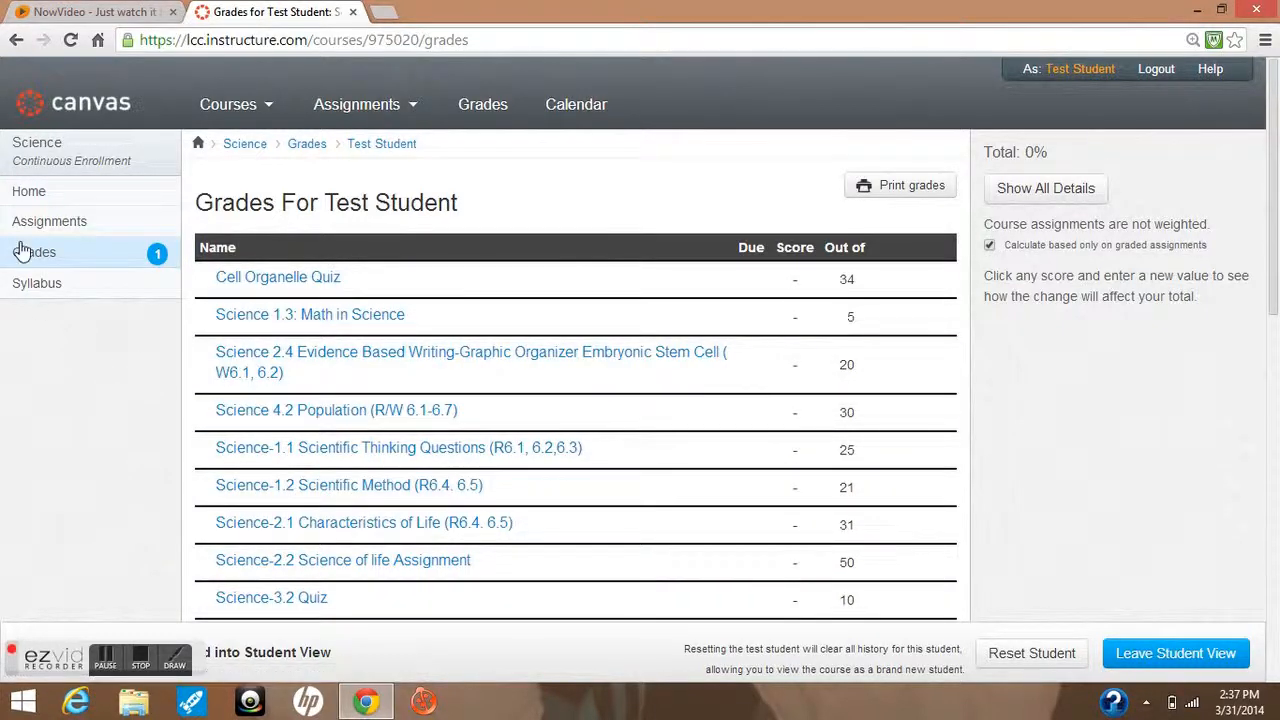
pyautogui.click(28, 192)
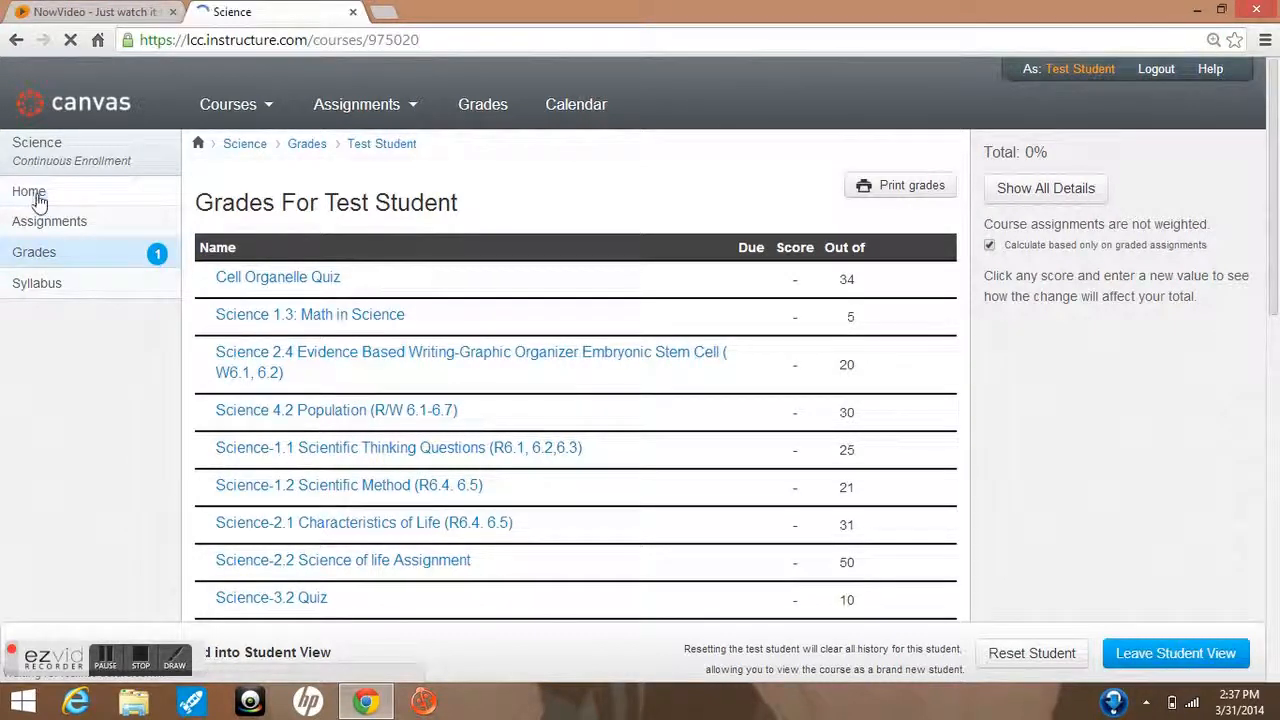
# - Return to the Science course homepage with its unpublished notice and Start Here image
pyautogui.click(16, 40)
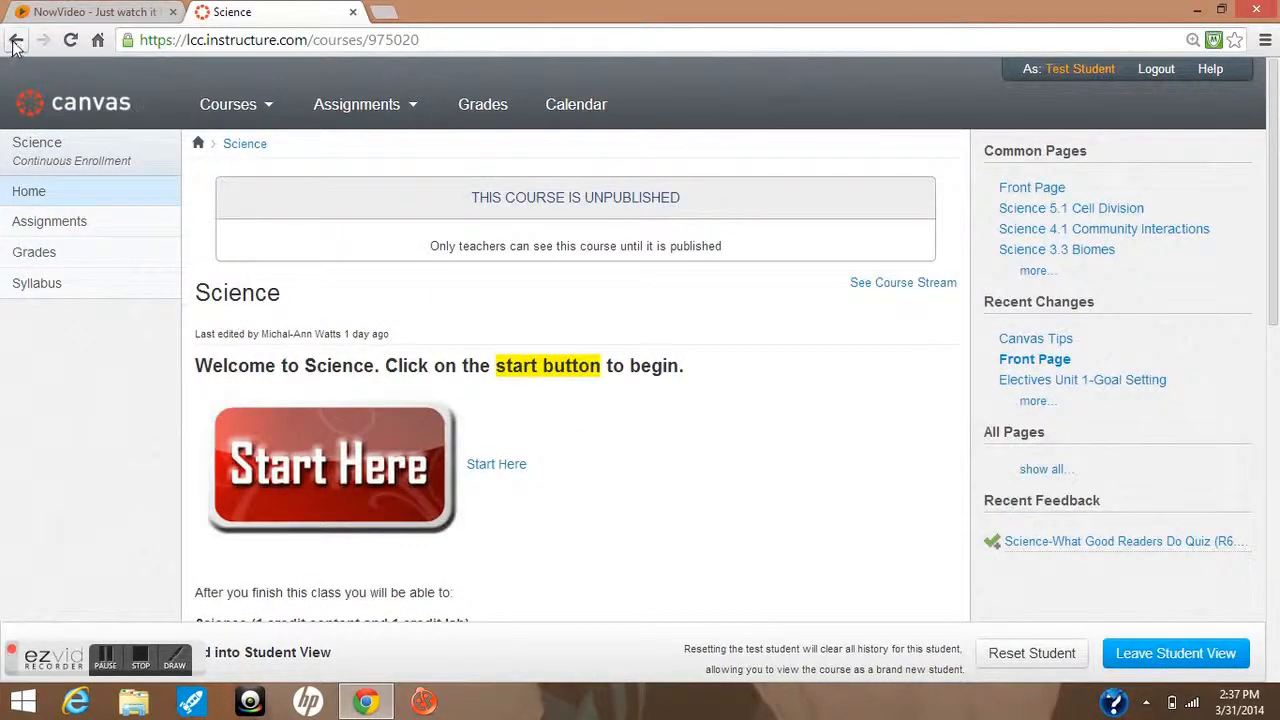
pyautogui.moveTo(36, 192)
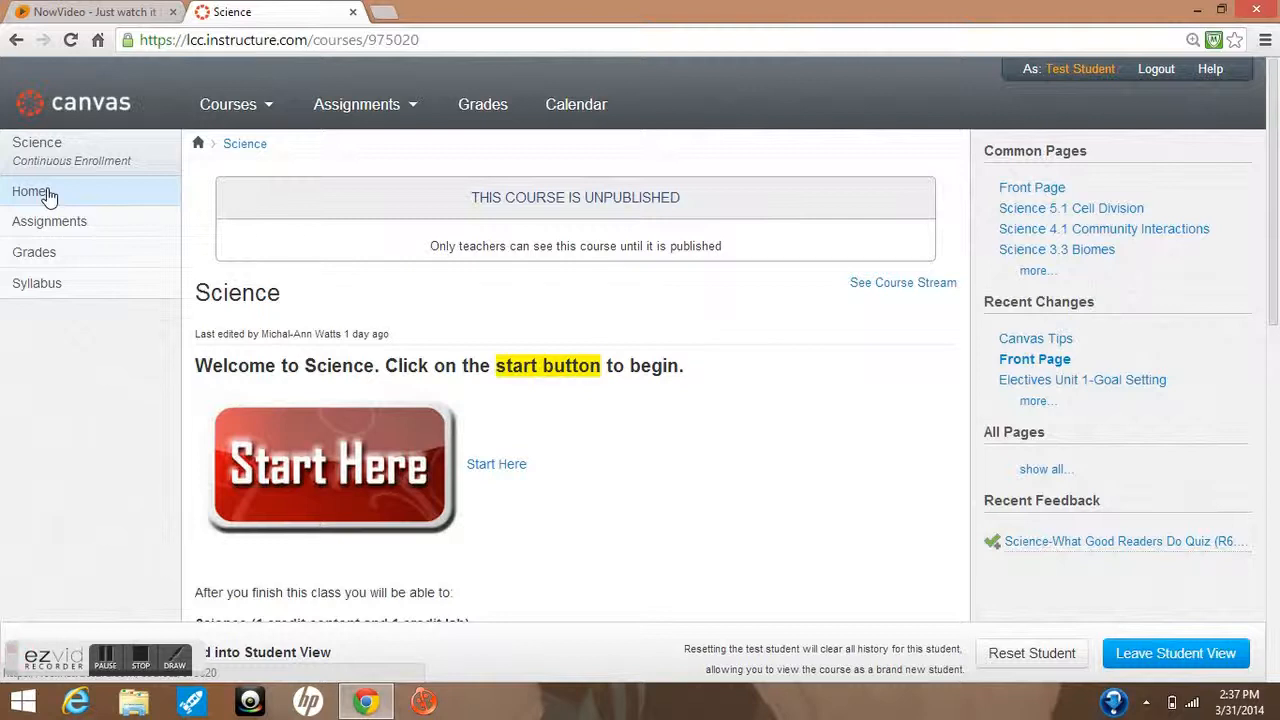
pyautogui.moveTo(776, 480)
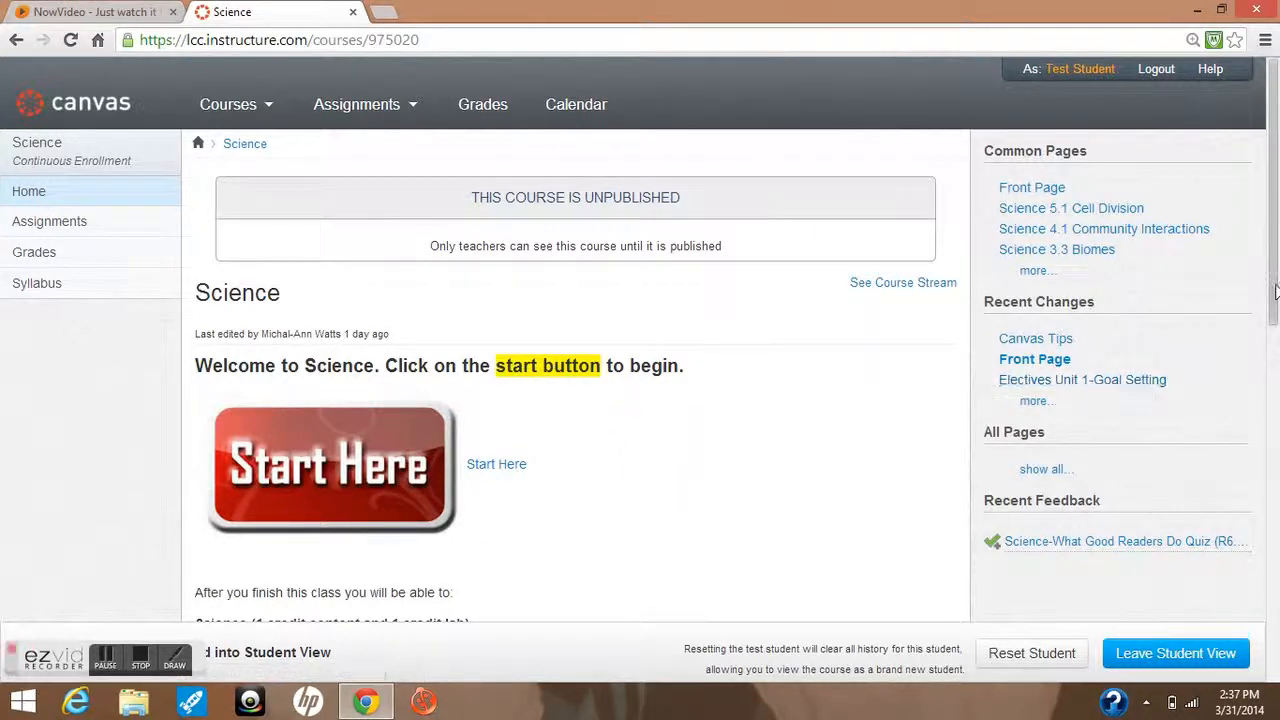
# - Scroll the homepage down to the course objectives and the Life Science gorilla photo
pyautogui.scroll(-3)
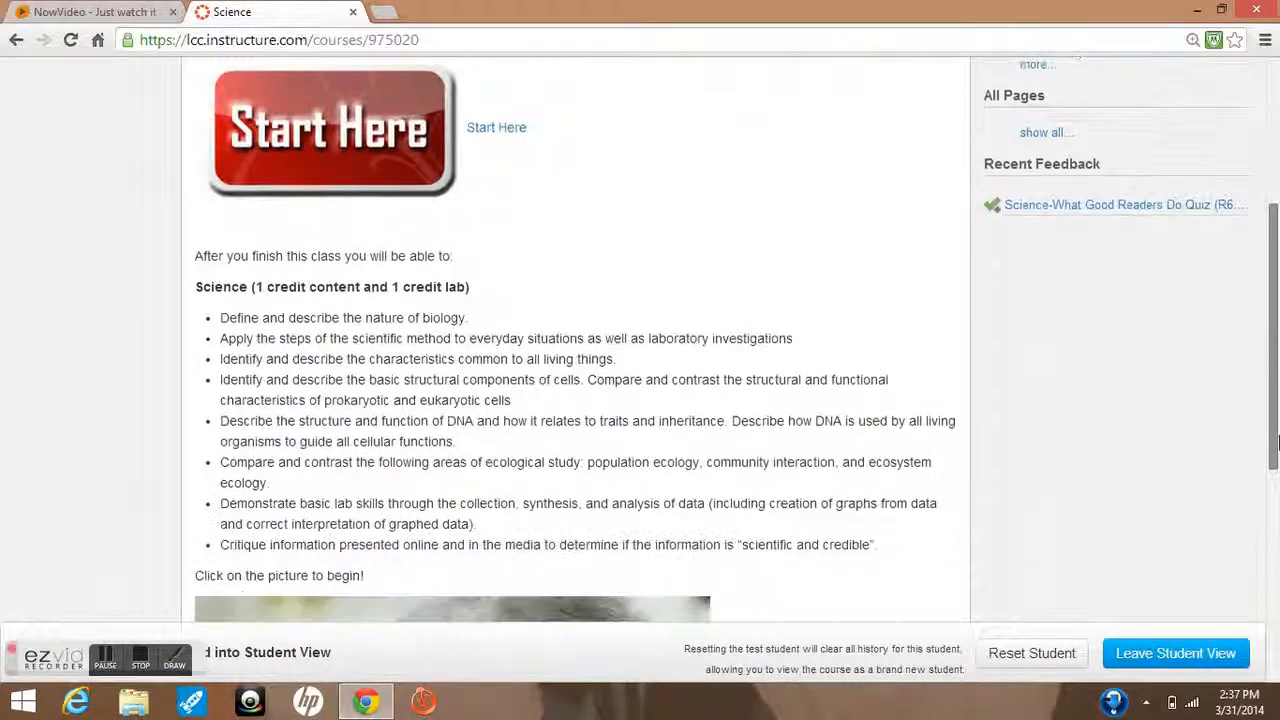
pyautogui.scroll(-3)
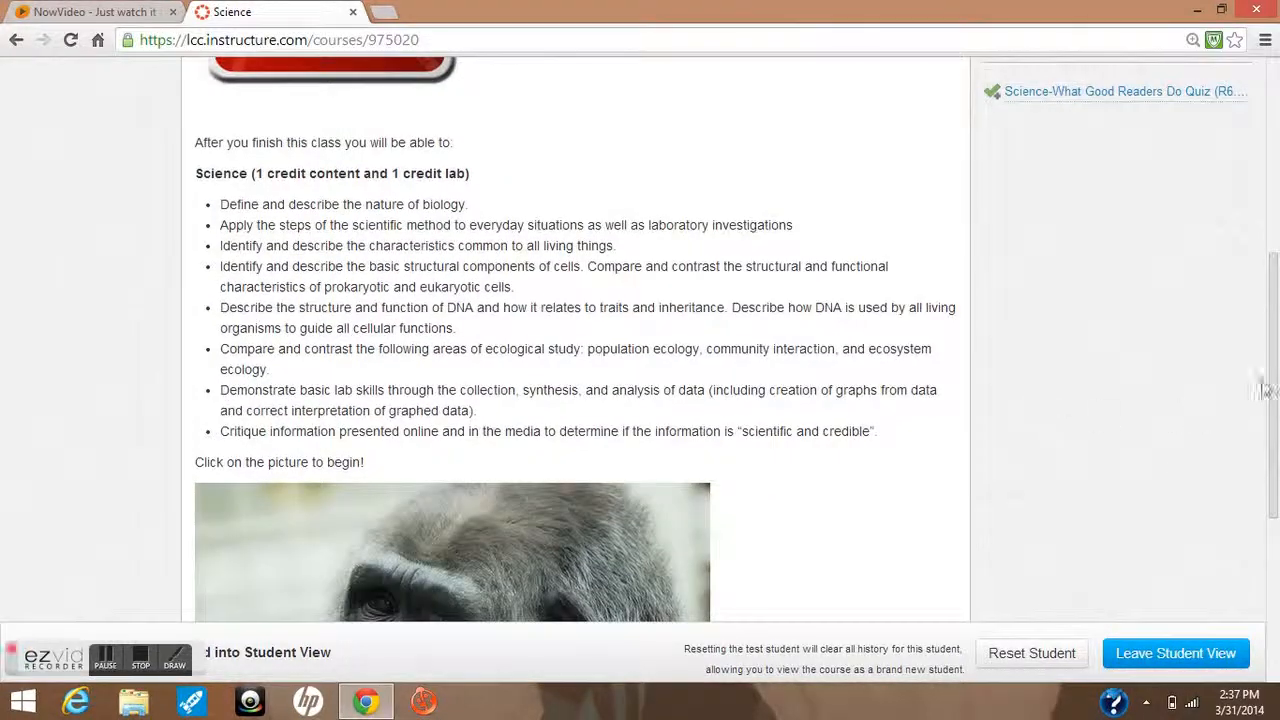
pyautogui.scroll(-3)
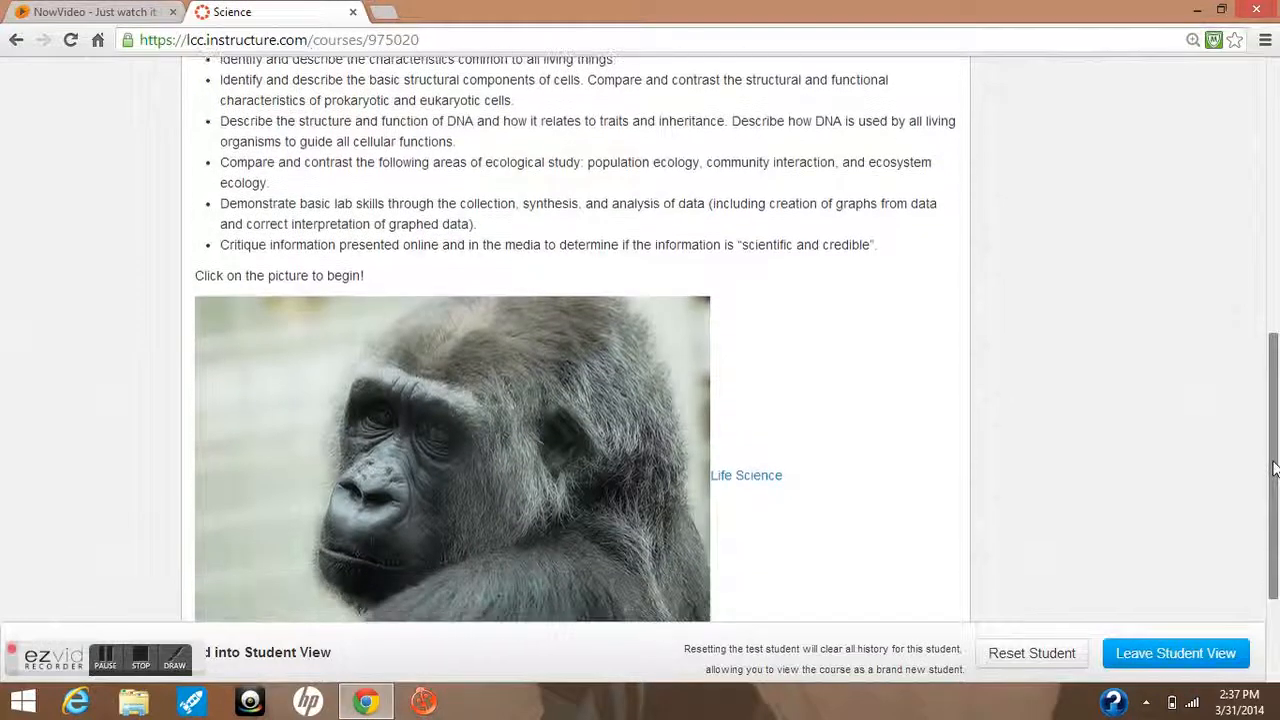
pyautogui.scroll(-3)
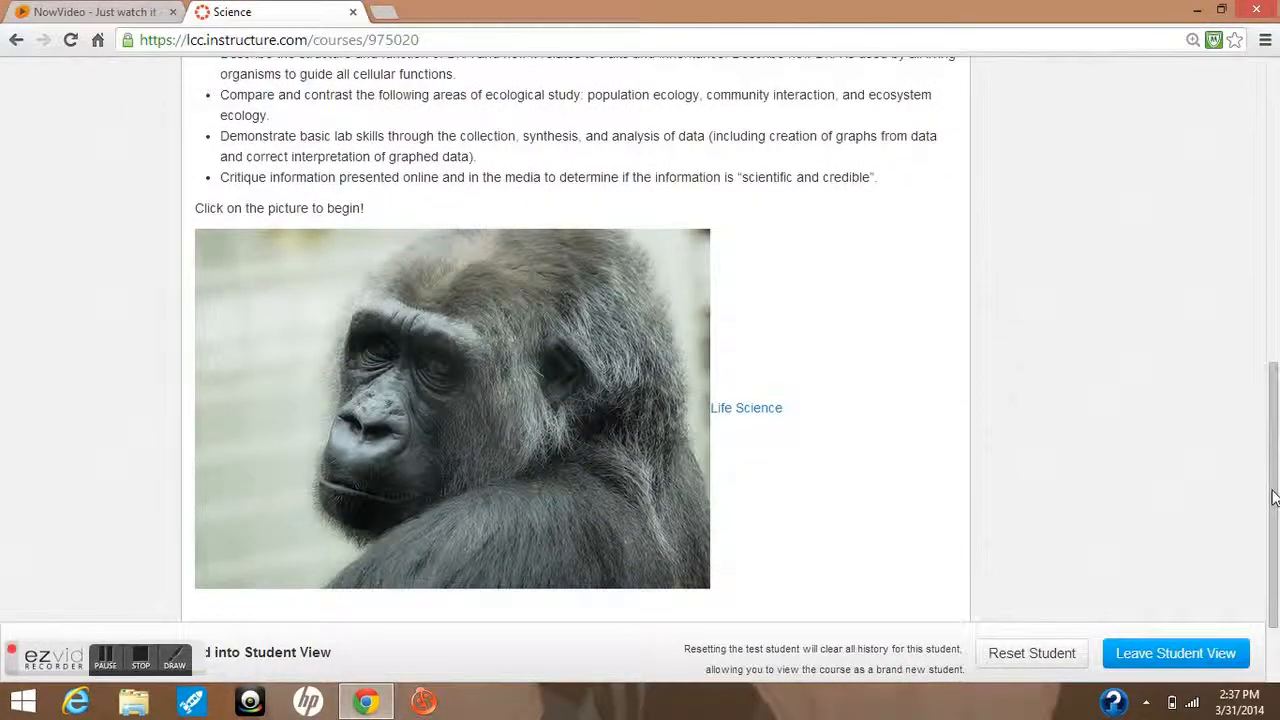